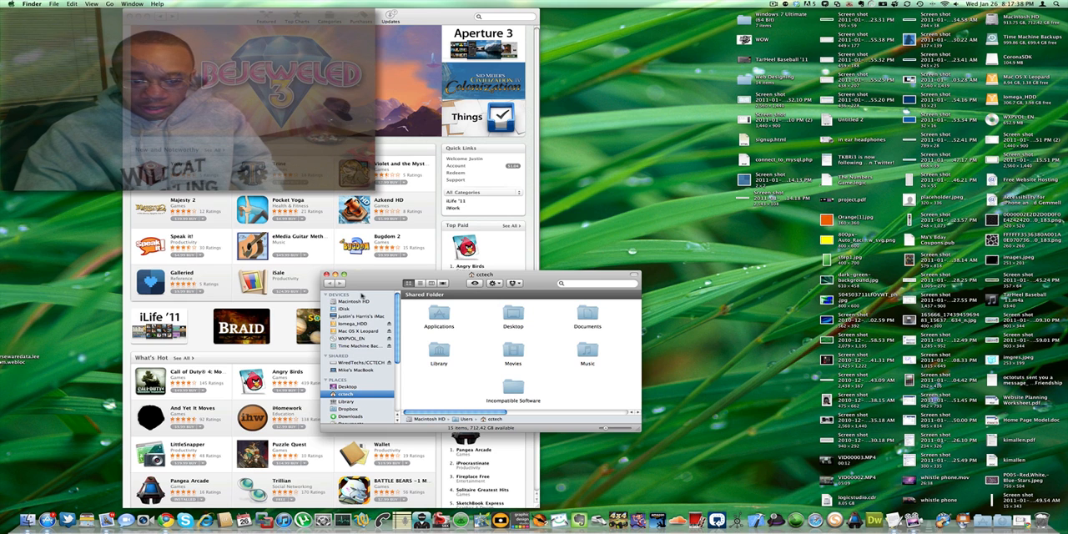
Navigate from the home folder into Library and on to its Preferences folder
click(349, 301)
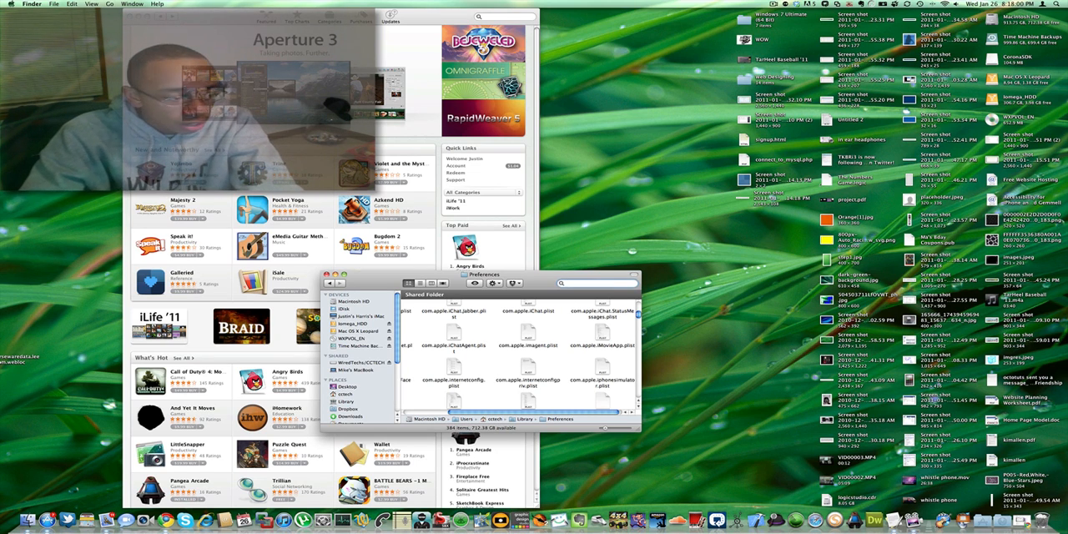
Search for 'com.apple.', trash com.apple.dock.plist and choose Empty Trash
text(com.apple.dock.plist)
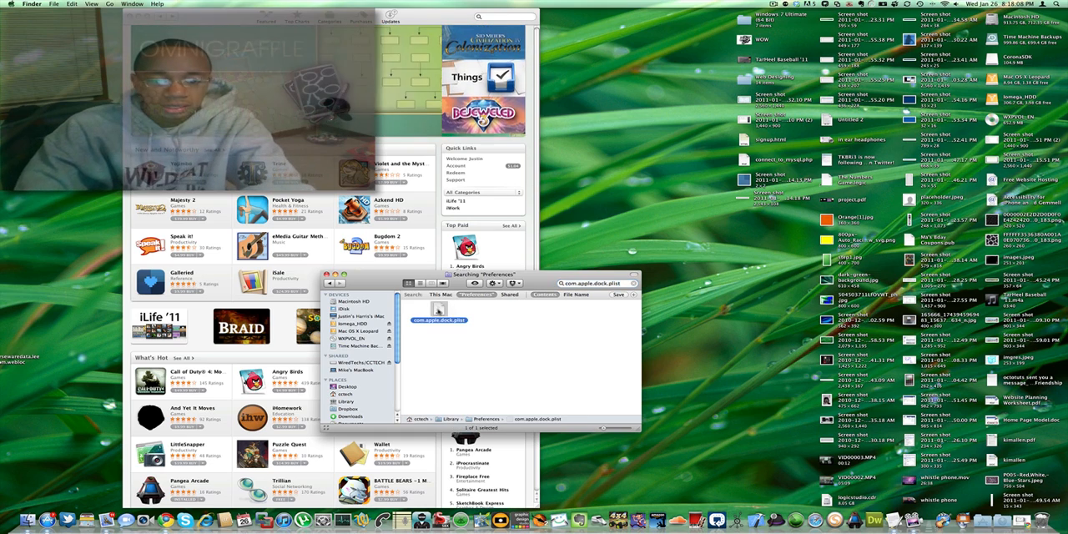
double_click(437, 320)
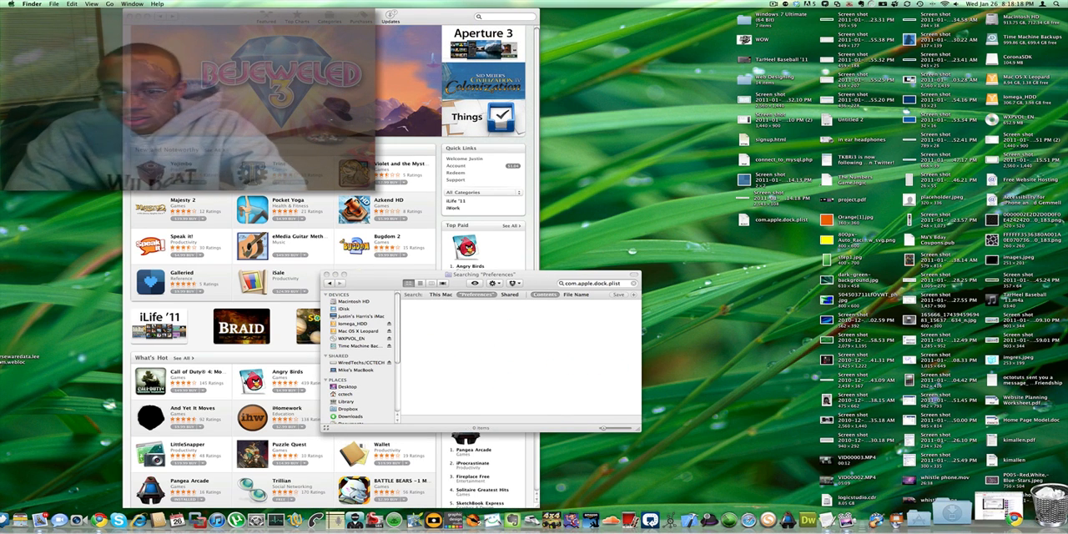
click(768, 221)
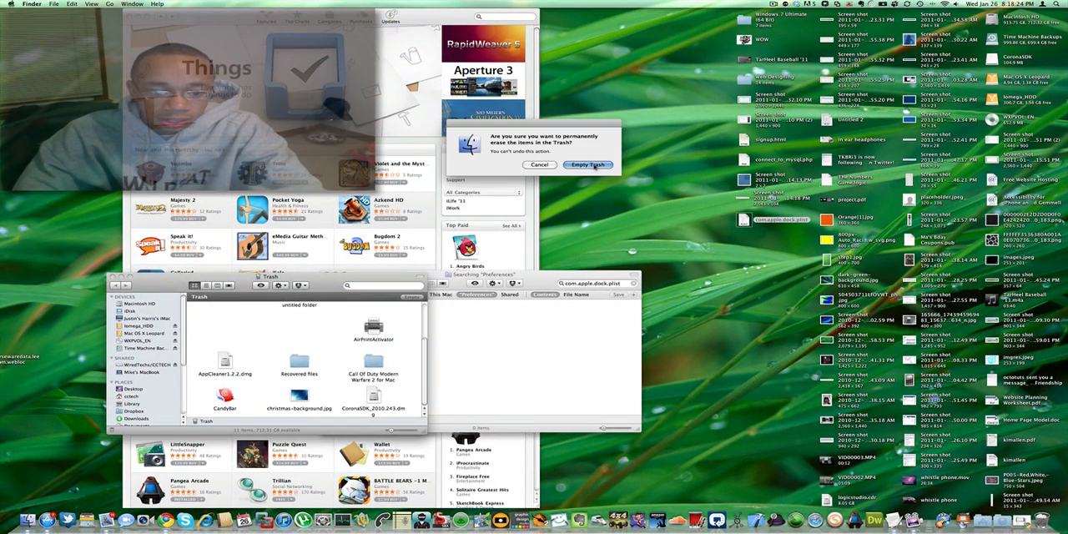
Confirm permanently emptying the Trash containing com.apple.dock.plist
click(587, 163)
text(killall do)
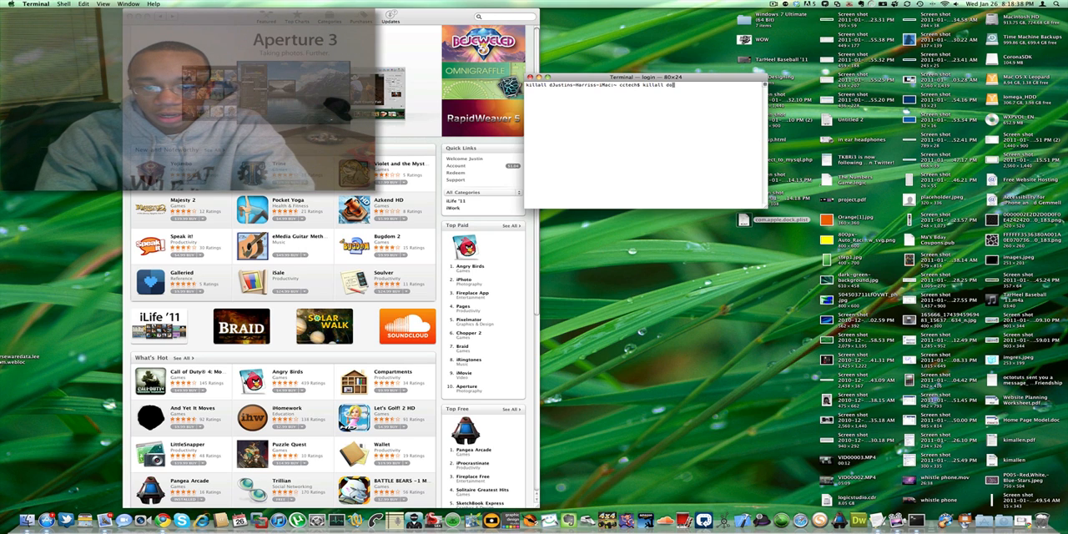
Run killall Dock so the Dock relaunches with its default icons
key(Return)
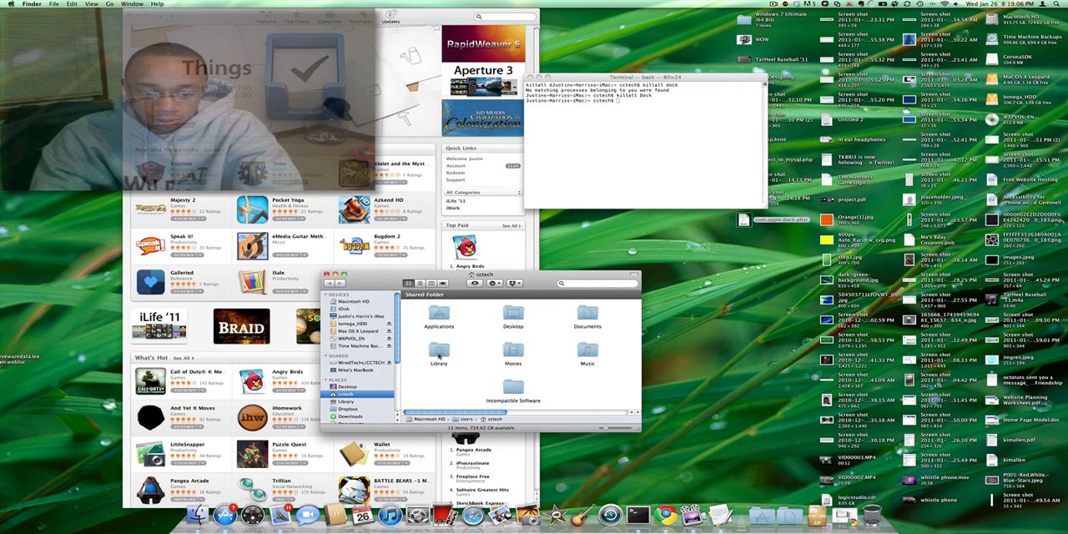
Reopen Library > Preferences and search it for 'com'
double_click(439, 361)
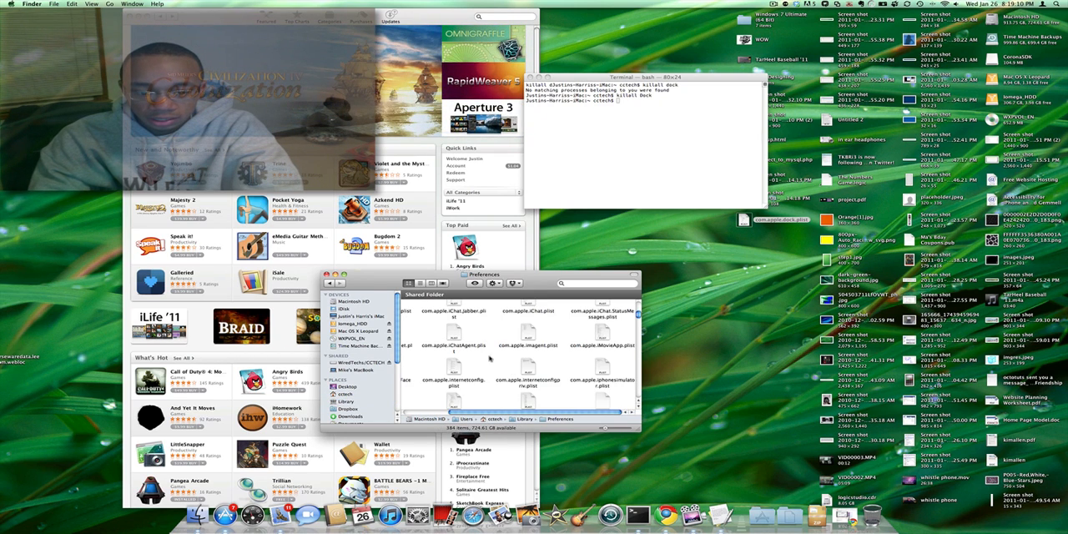
text(com)
click(644, 100)
text(killall)
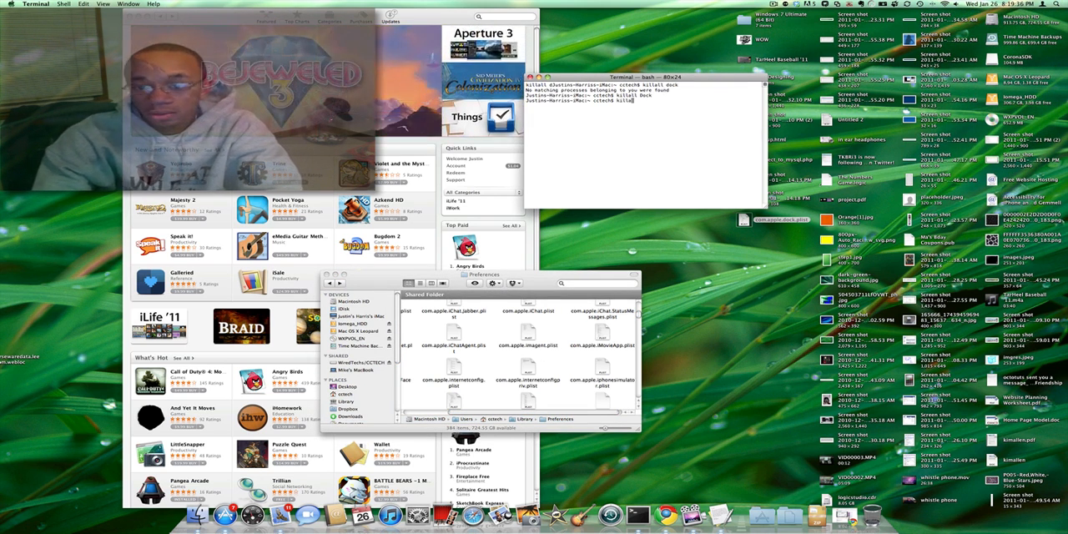
Complete the killall Dock command in Terminal, ready to relaunch the Dock
text(Dock)
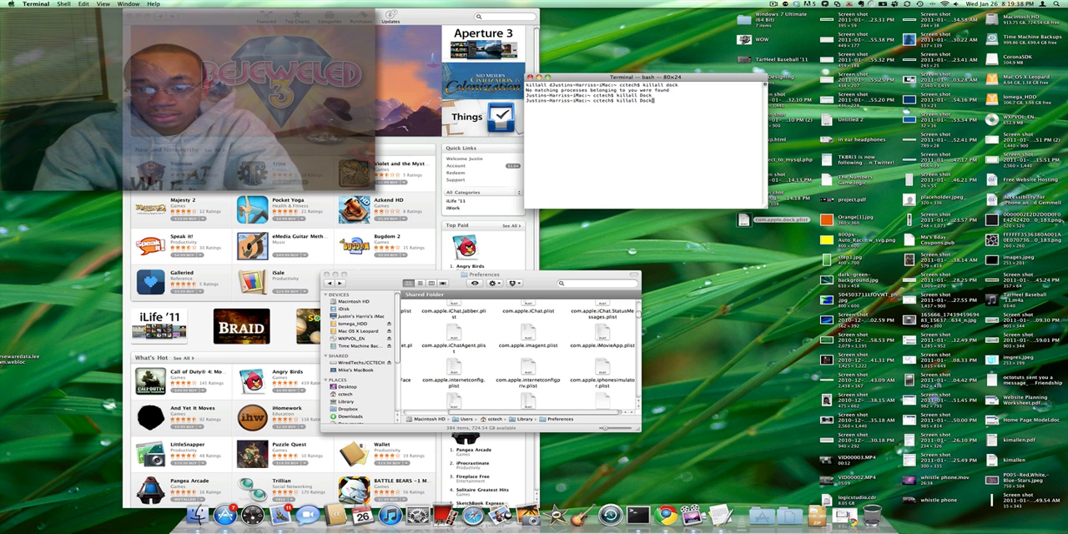